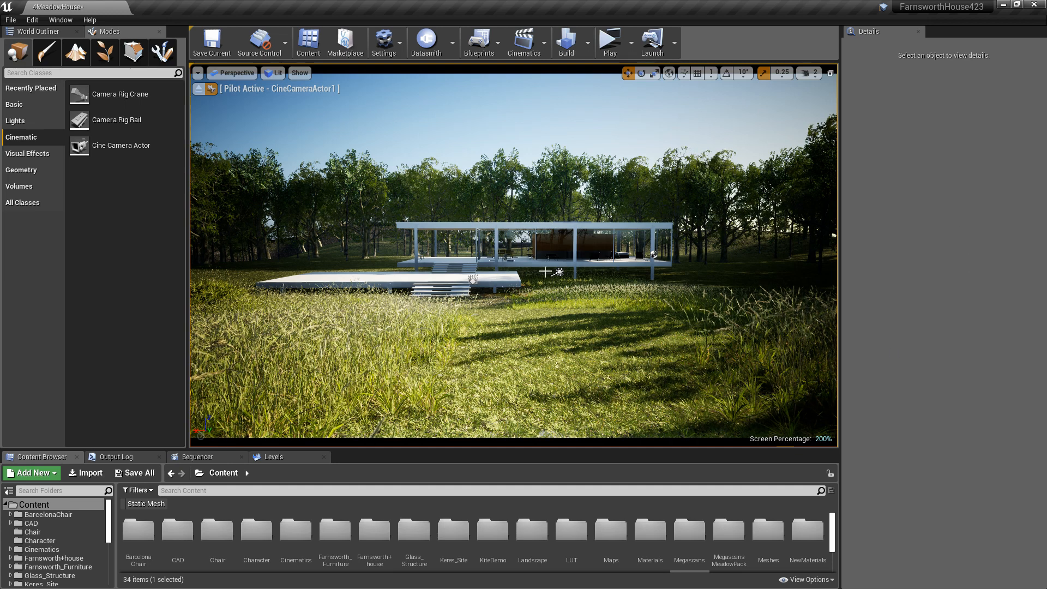
Keep Unreal Engine 4.24 as the Datasmith version and select Layer0 among the layers.
click(560, 272)
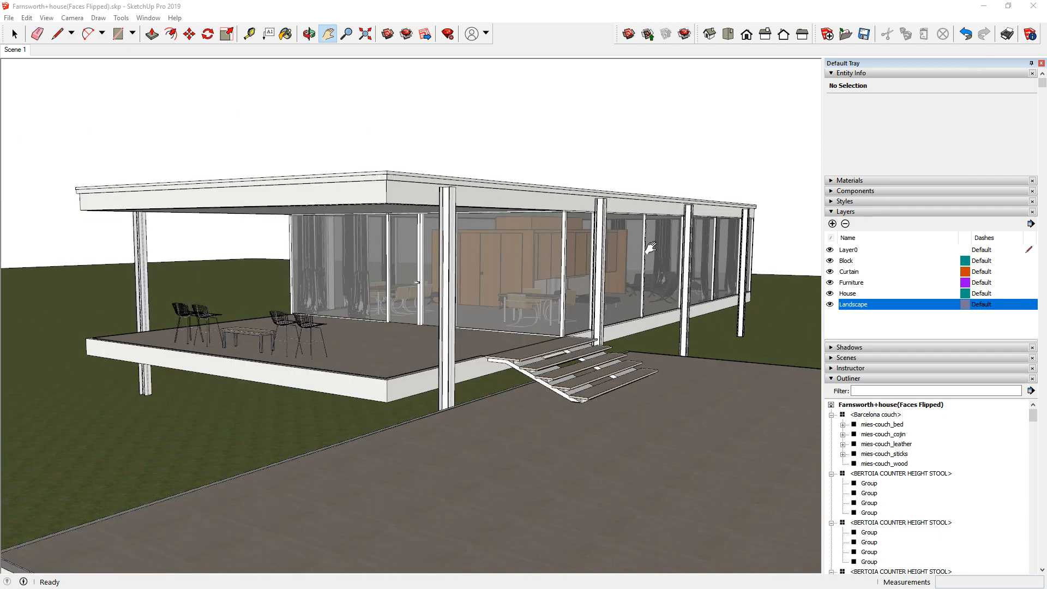
mouse_move(667, 332)
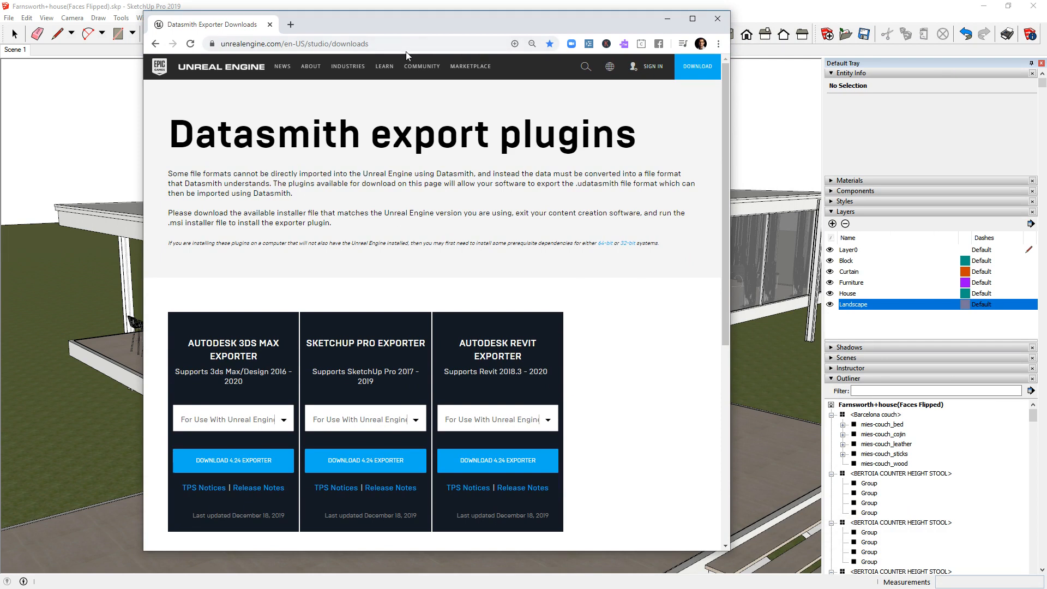
mouse_move(420, 34)
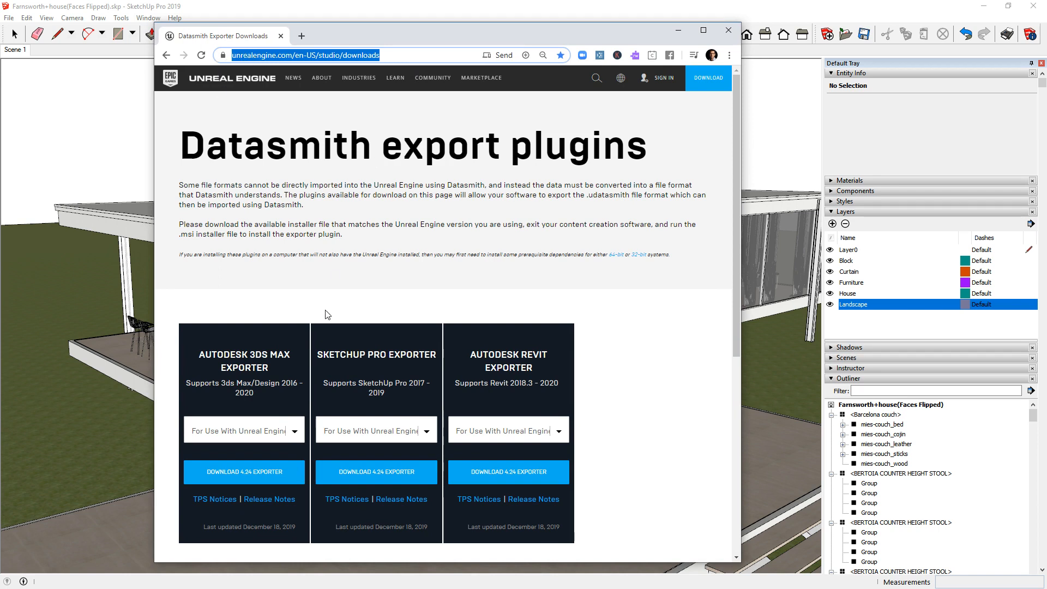
mouse_move(305, 69)
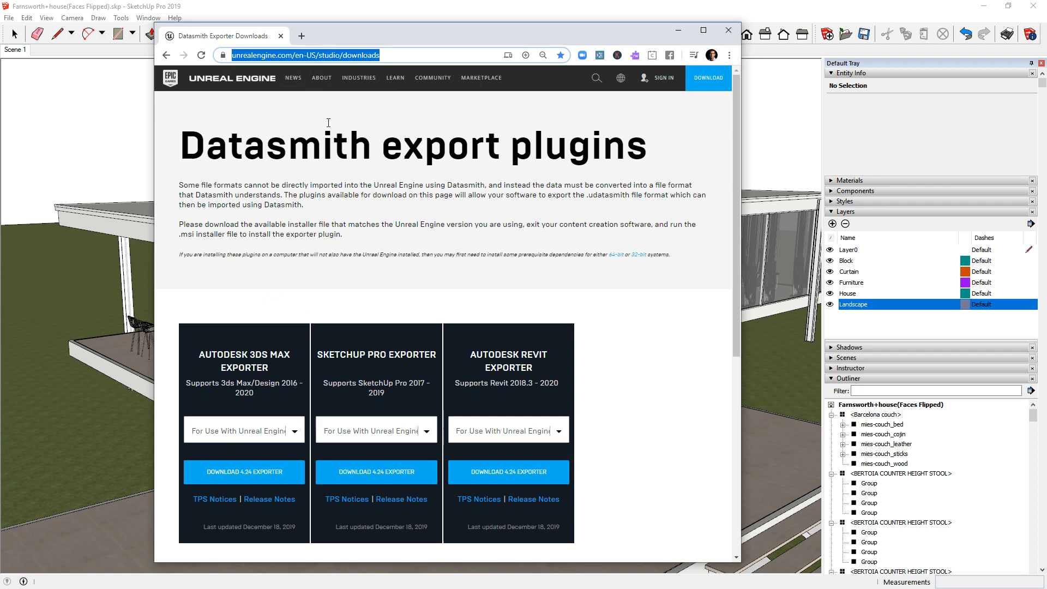
mouse_move(560, 280)
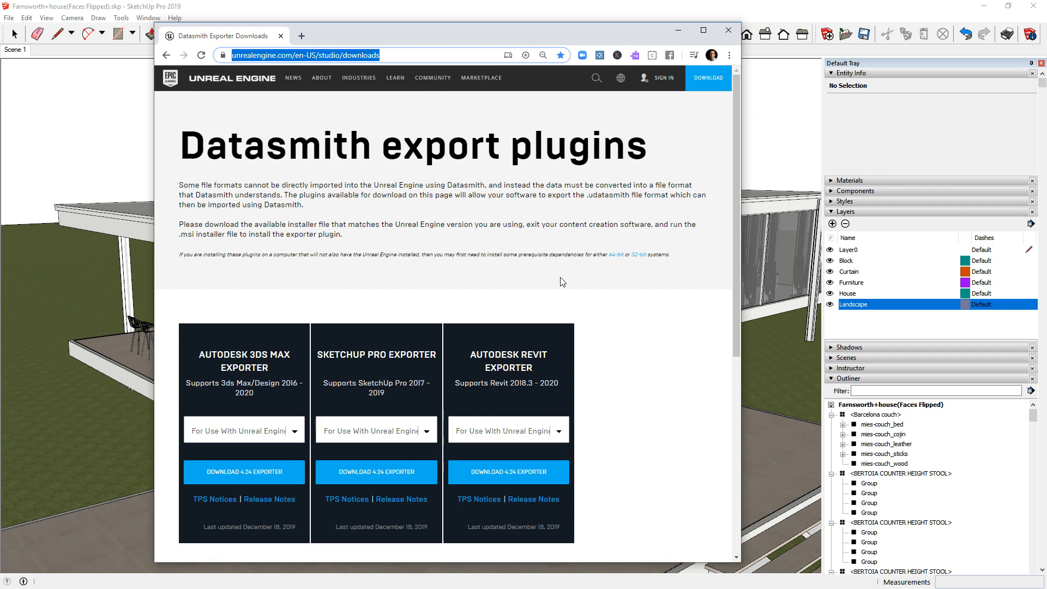
scroll(down, 3)
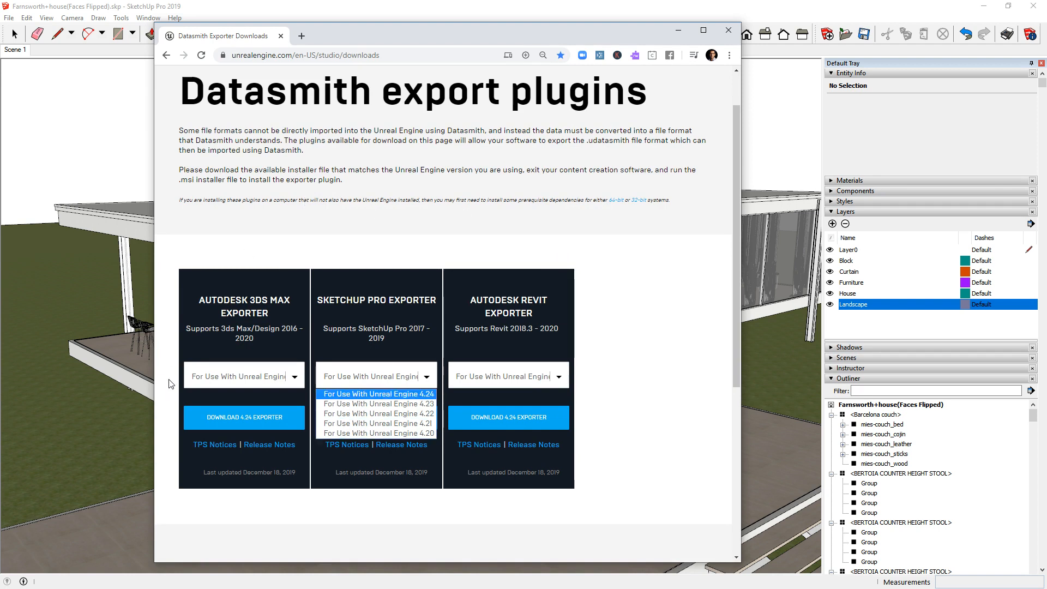
mouse_move(625, 286)
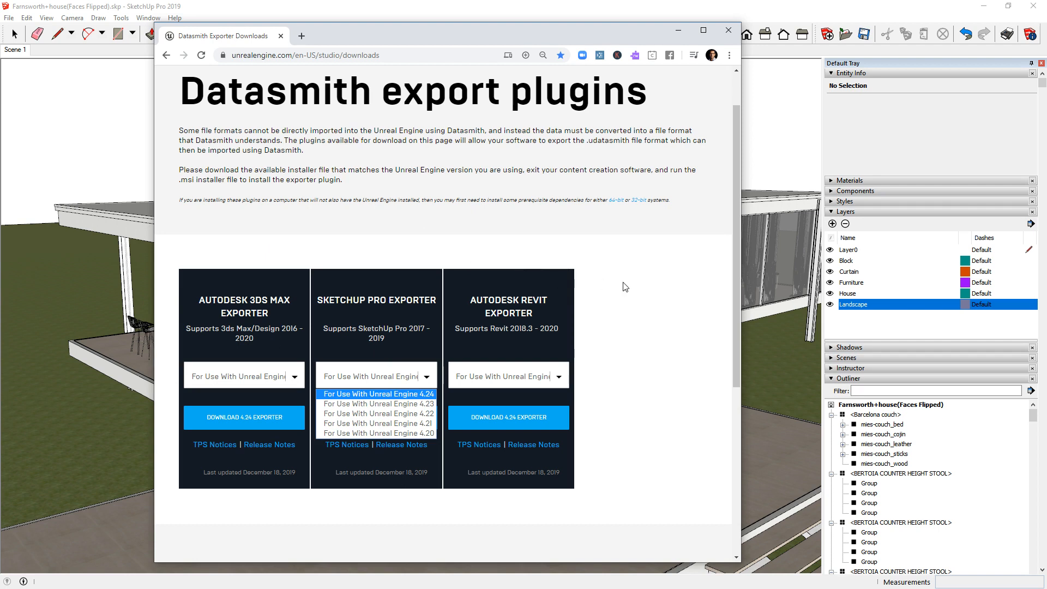
click(377, 394)
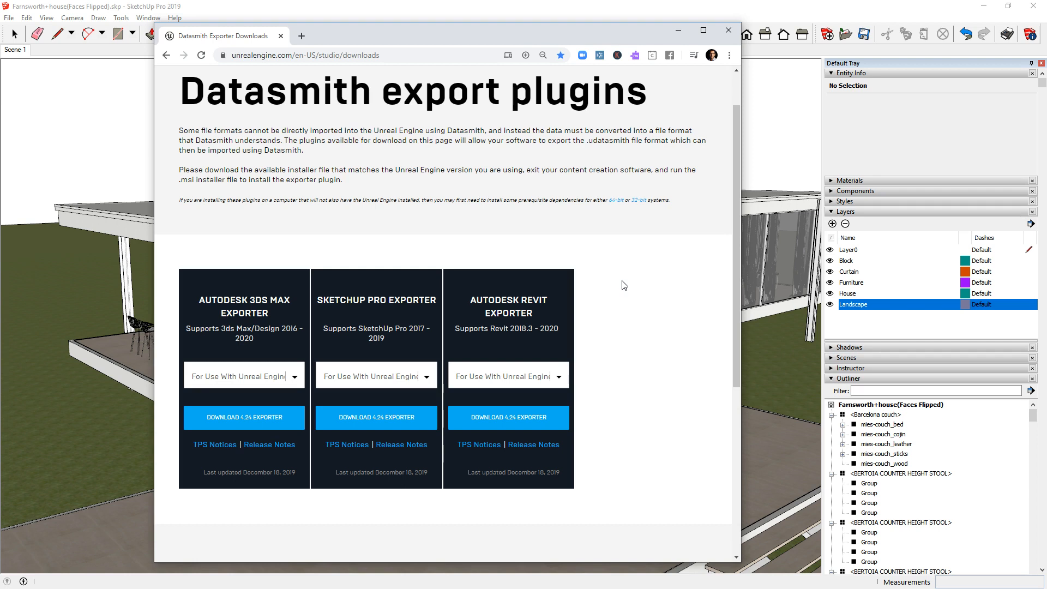
mouse_move(414, 286)
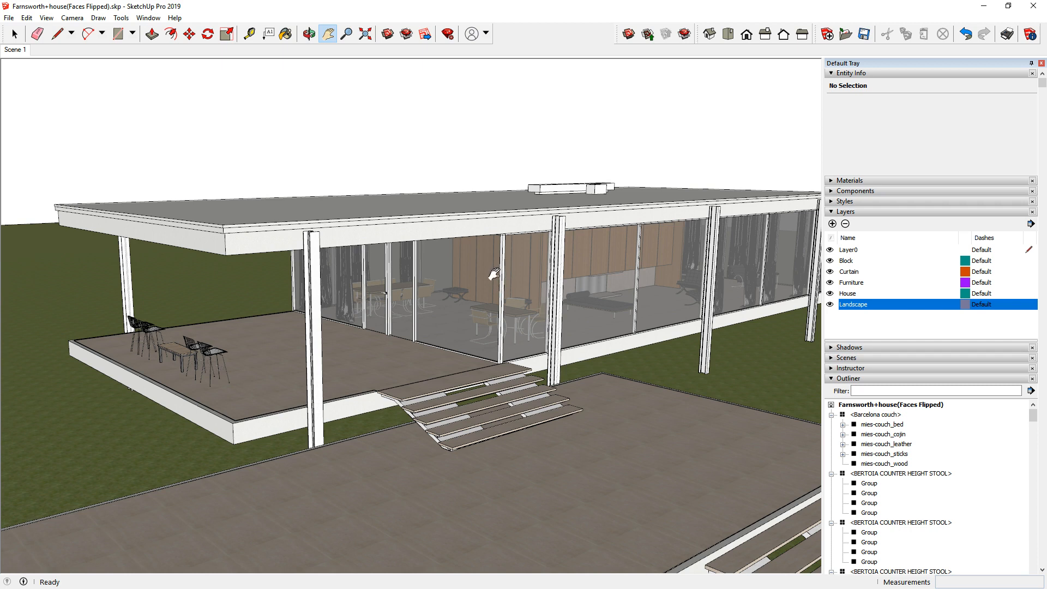
mouse_move(475, 515)
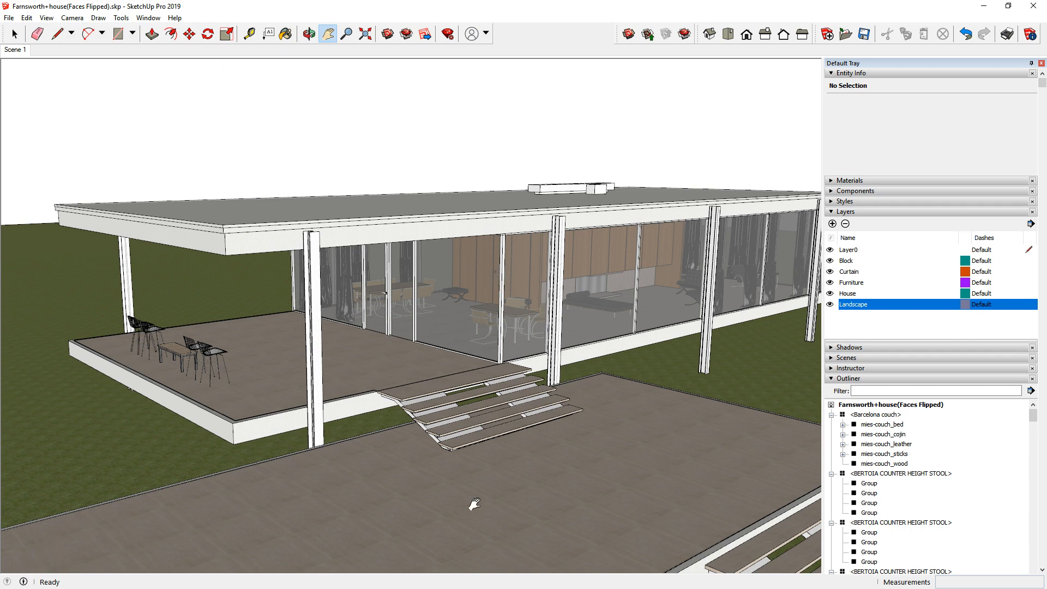
mouse_move(699, 418)
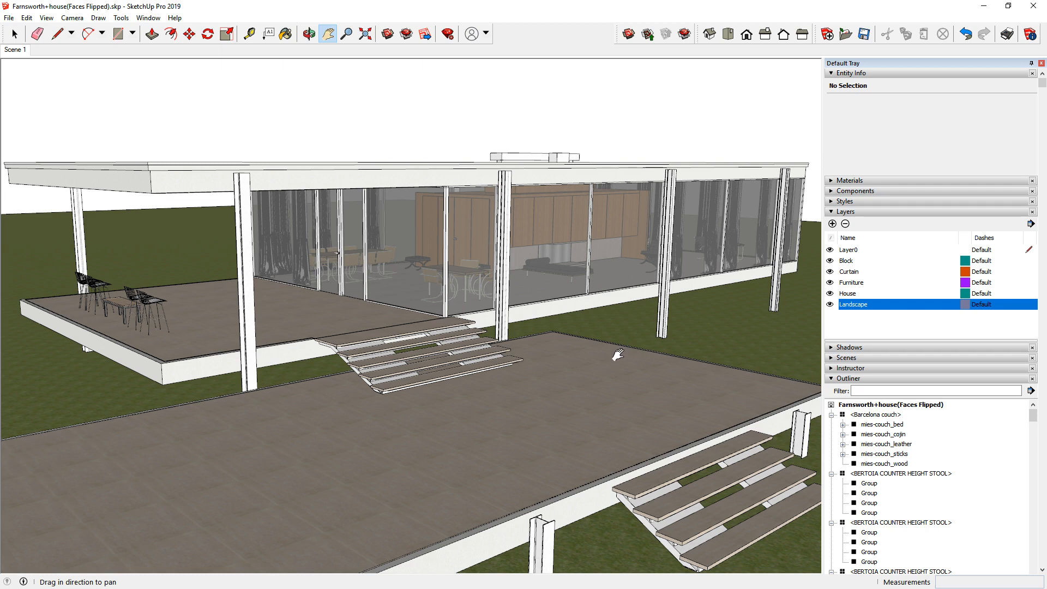
click(309, 34)
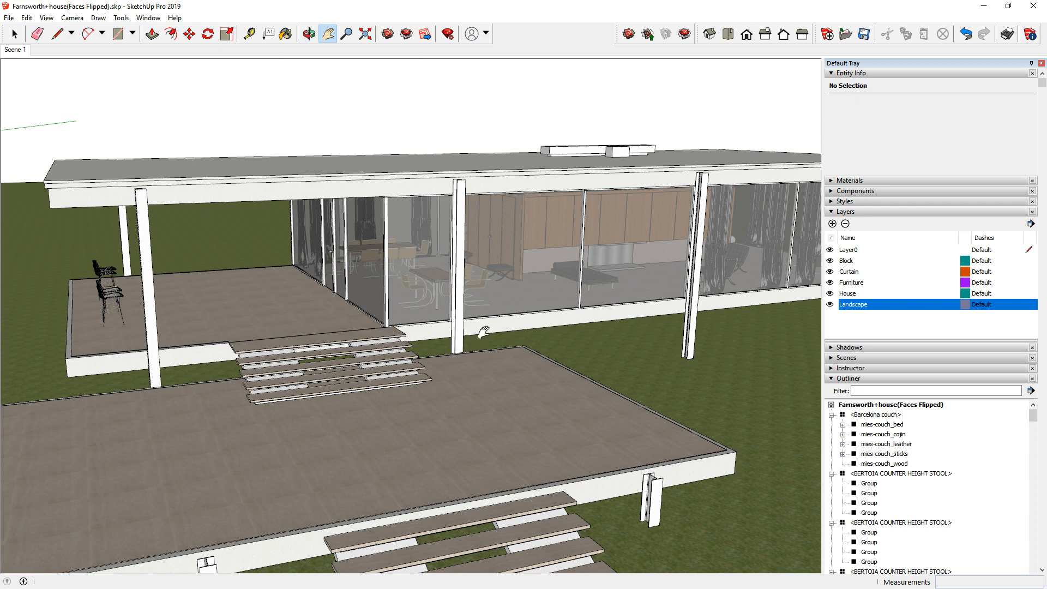
mouse_move(498, 303)
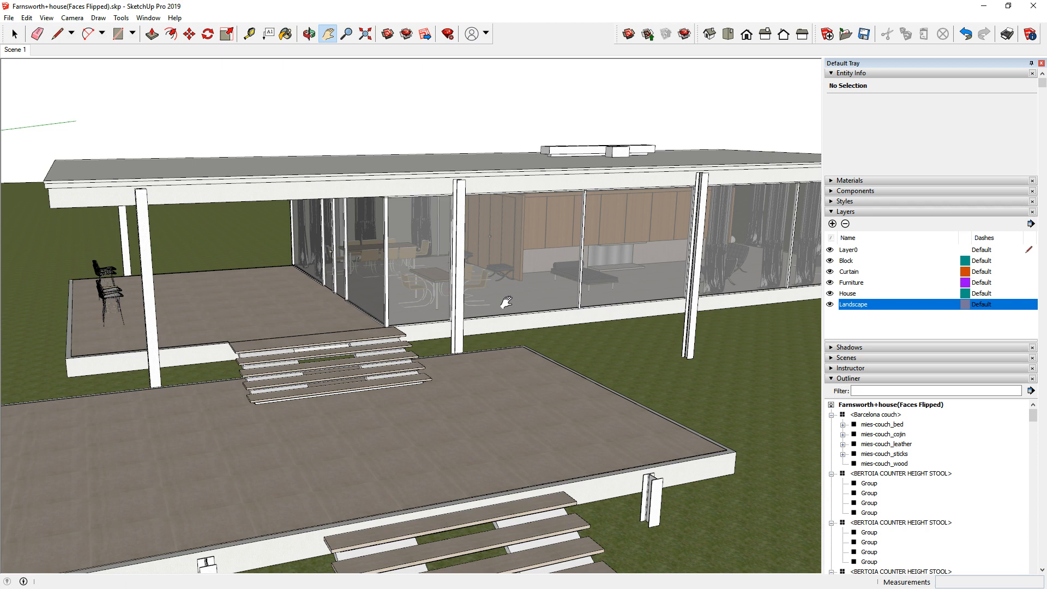
mouse_move(939, 324)
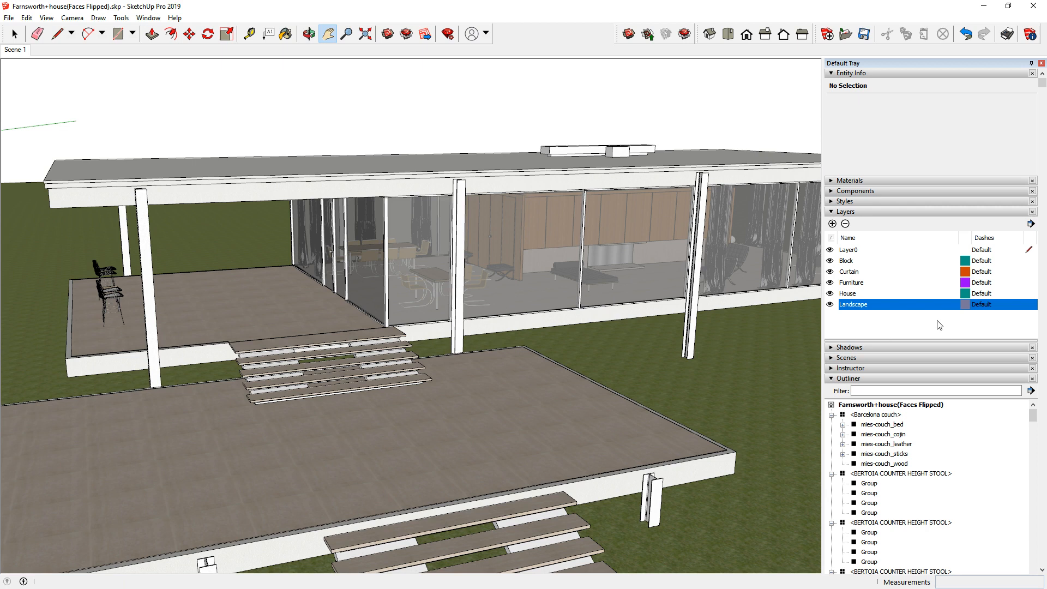
mouse_move(888, 265)
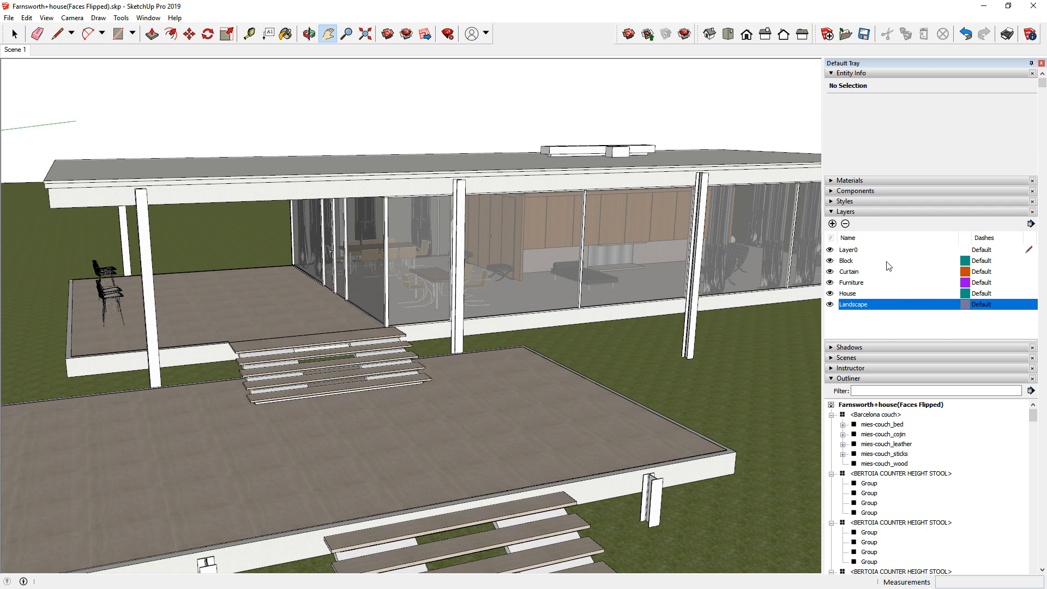
click(873, 249)
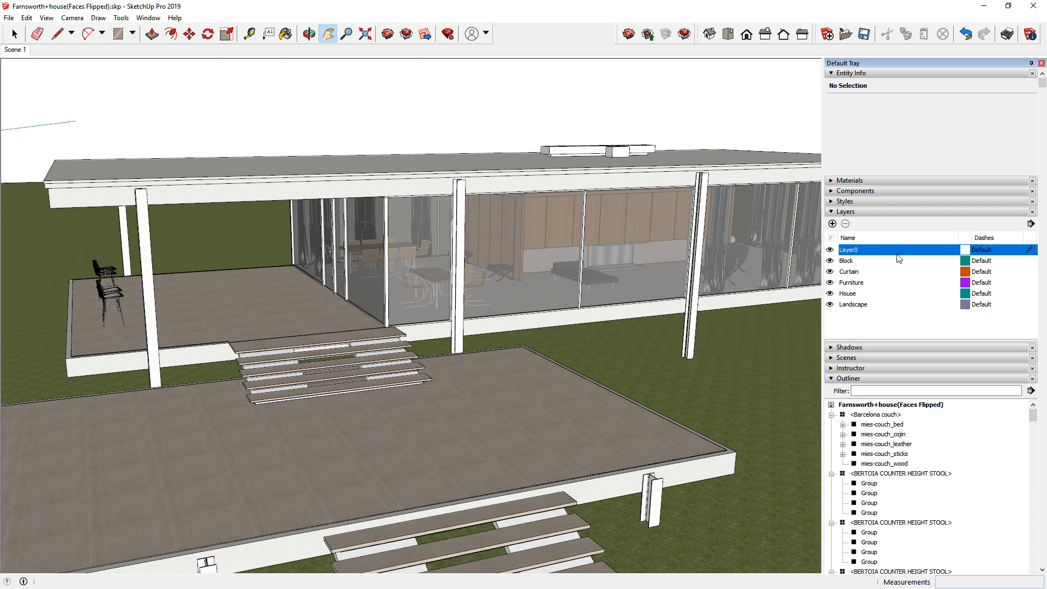
mouse_move(890, 251)
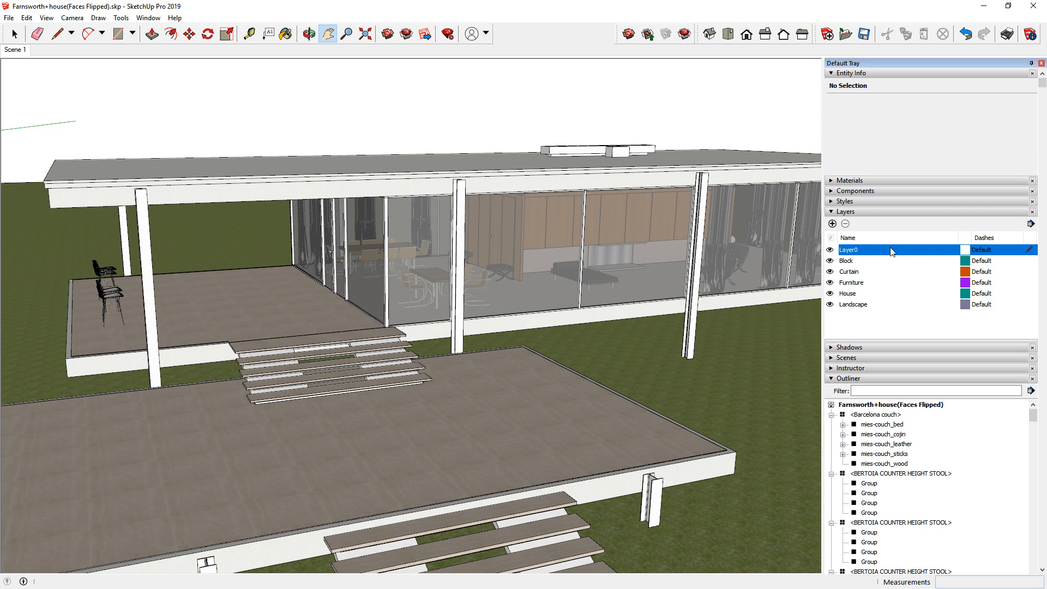
mouse_move(309, 294)
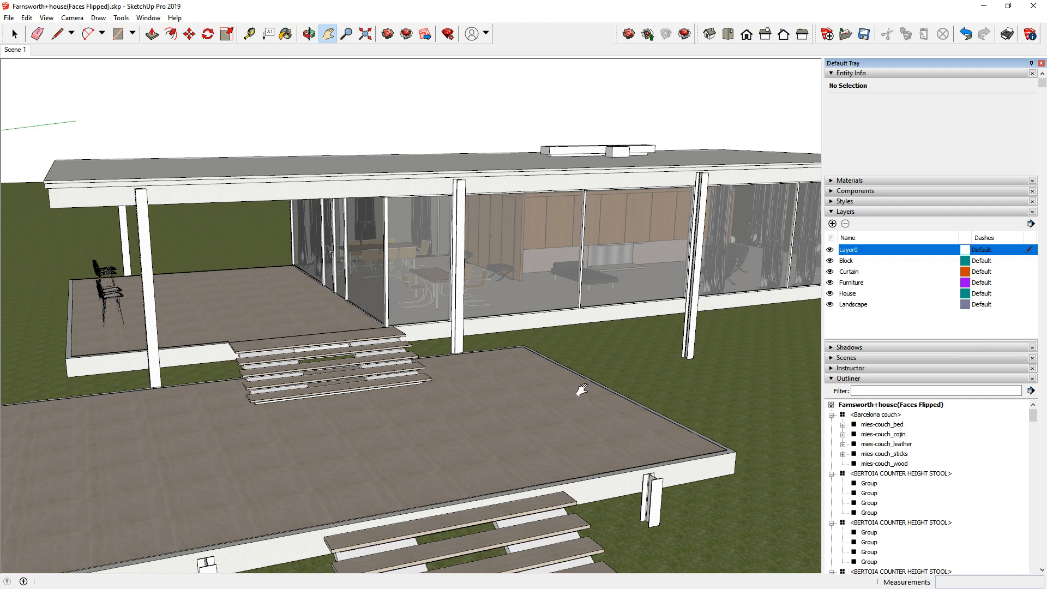
mouse_move(951, 501)
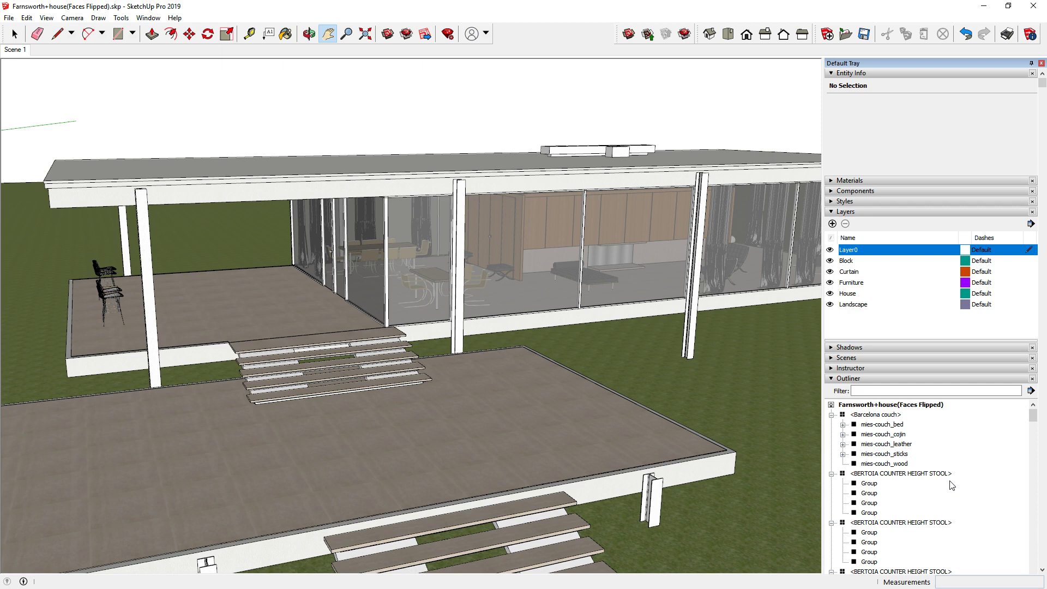
Begin exporting the model as a 3D model file.
click(8, 20)
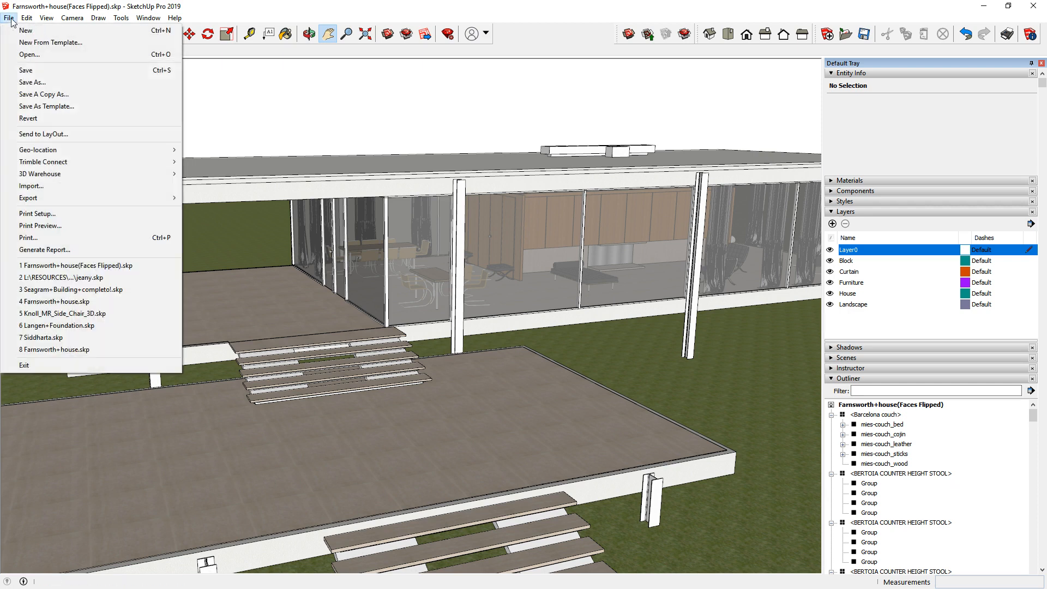
click(27, 198)
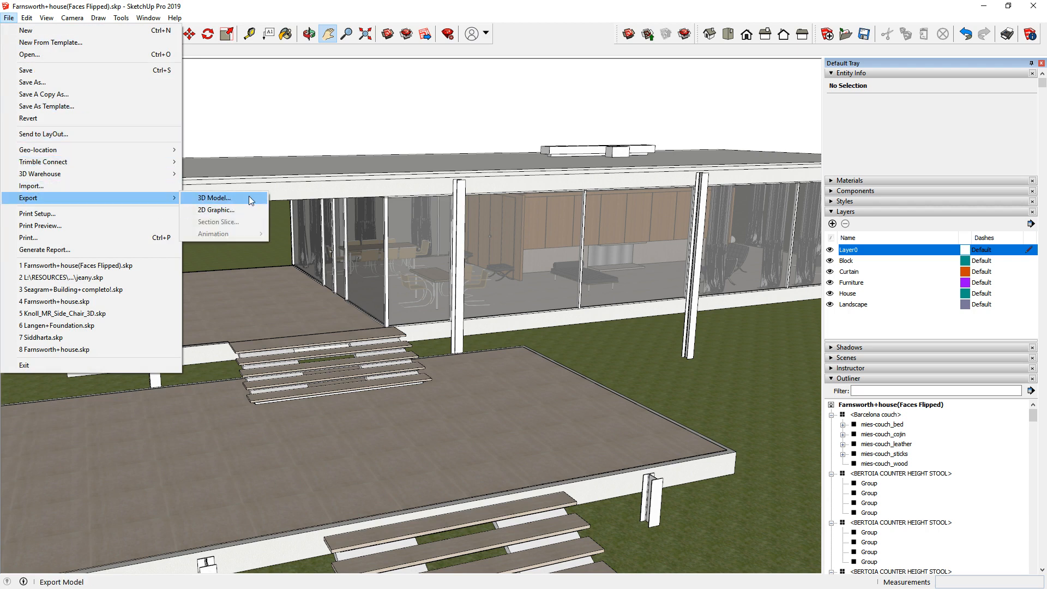
click(213, 197)
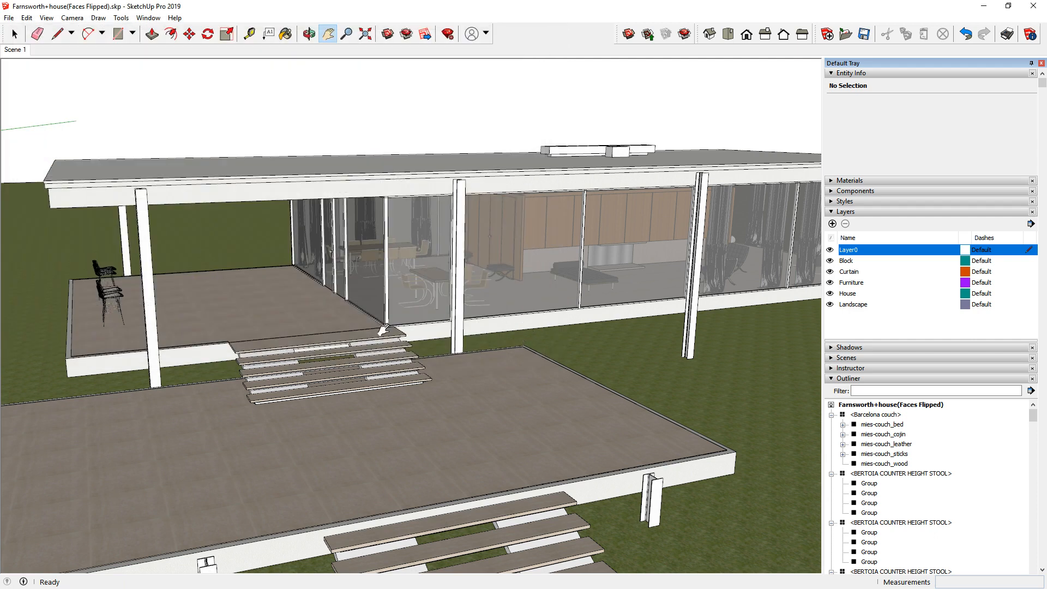
mouse_move(484, 412)
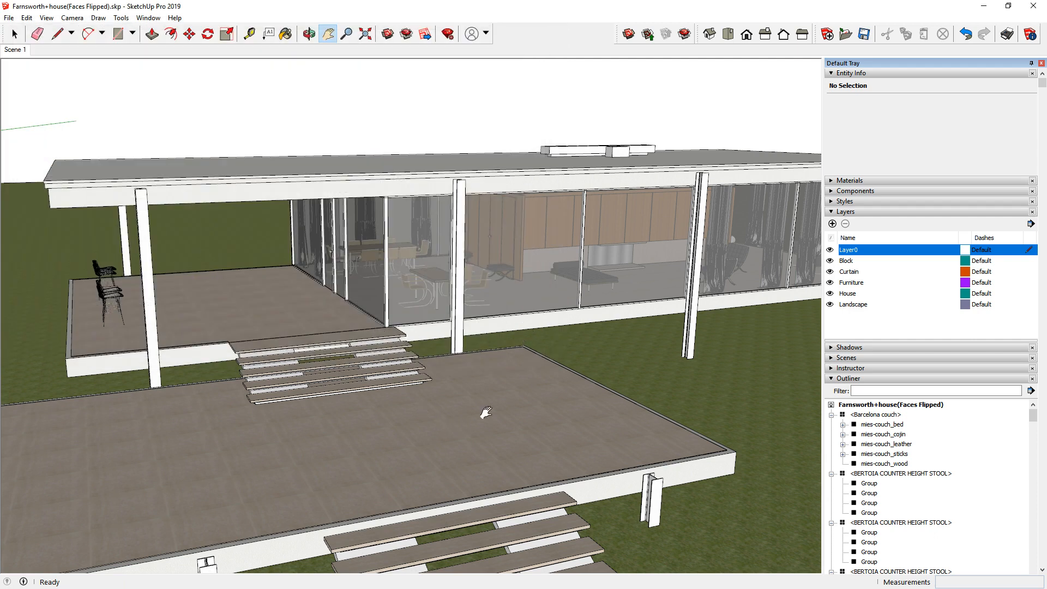
mouse_move(472, 347)
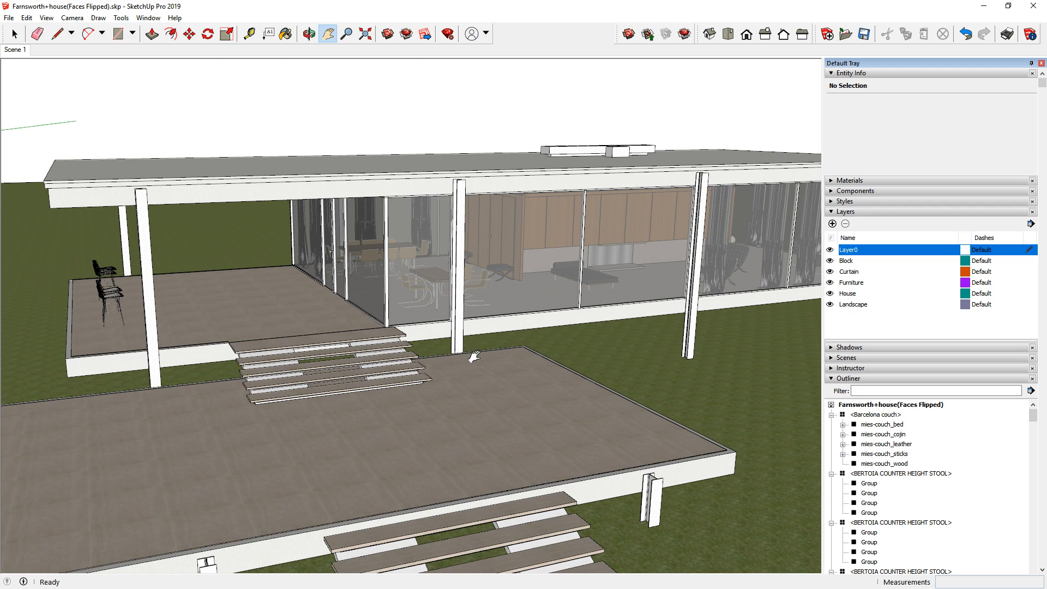
mouse_move(647, 388)
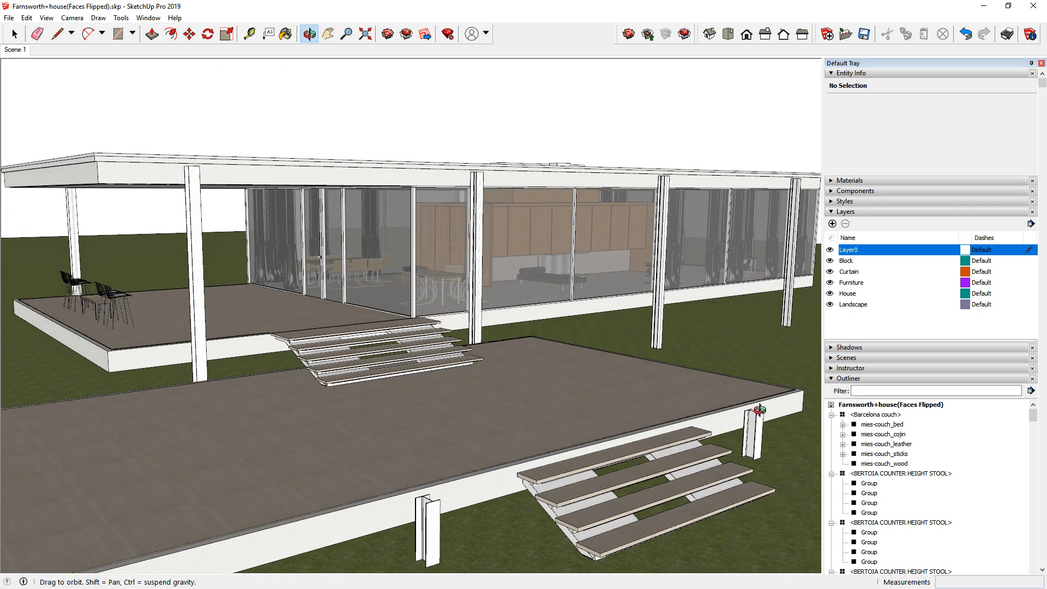
Hide the Furniture and Block layers and orbit to view the whole house.
click(328, 34)
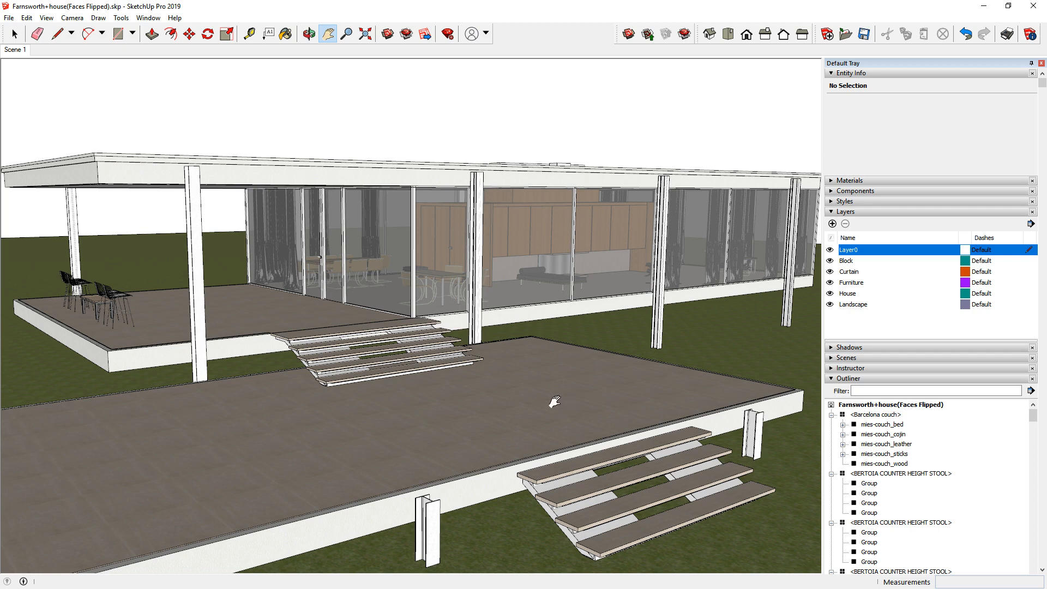
mouse_move(705, 465)
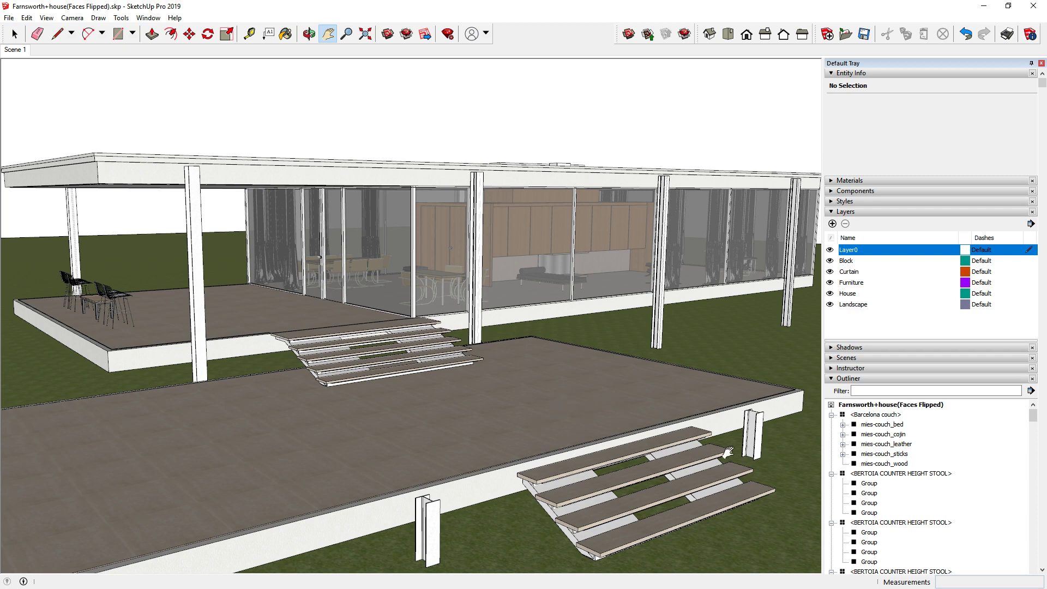
mouse_move(843, 293)
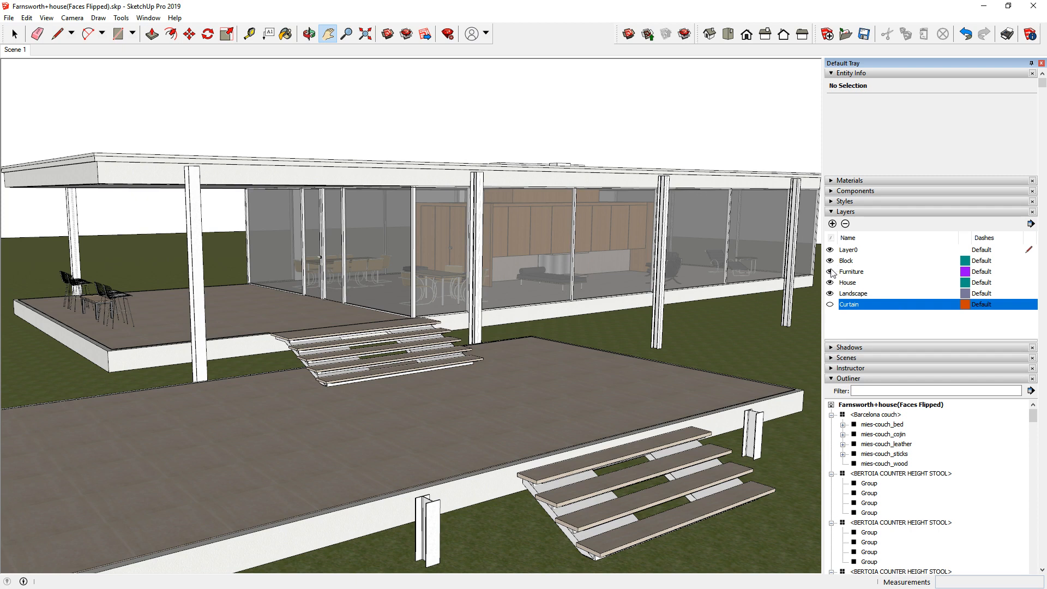
click(829, 272)
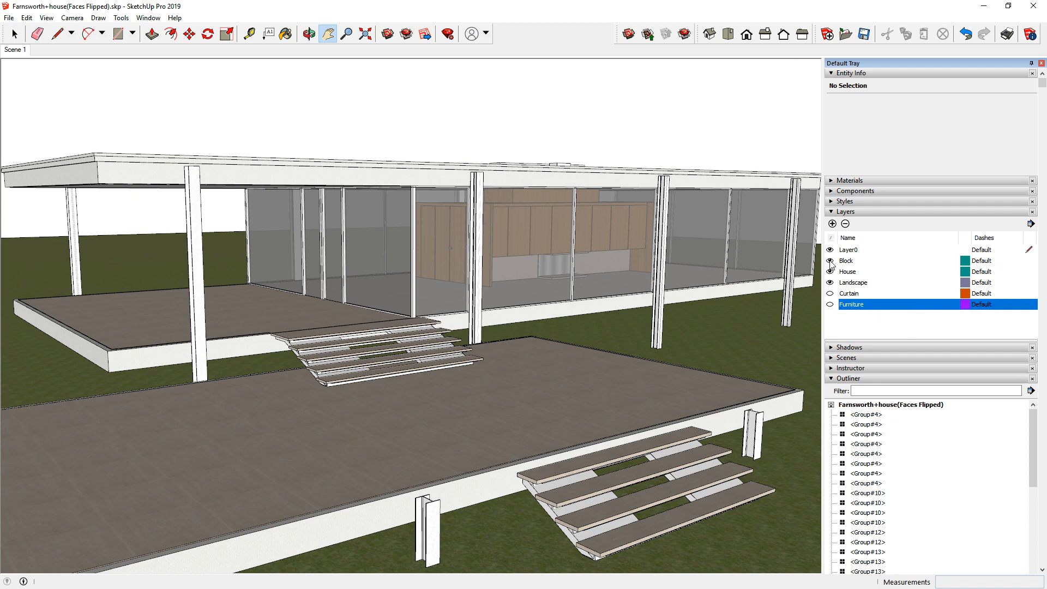
click(829, 261)
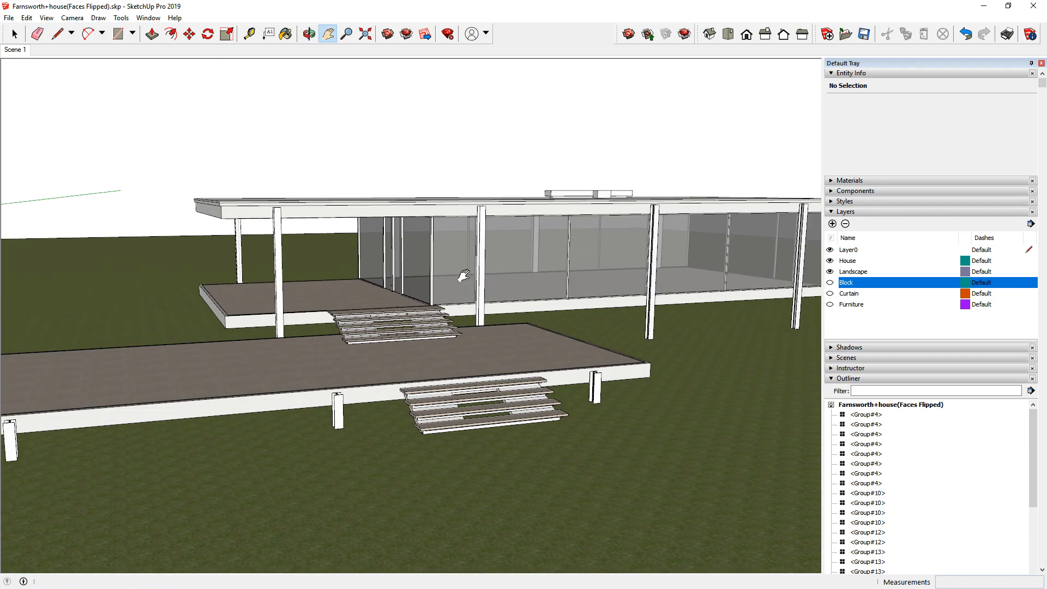
click(308, 33)
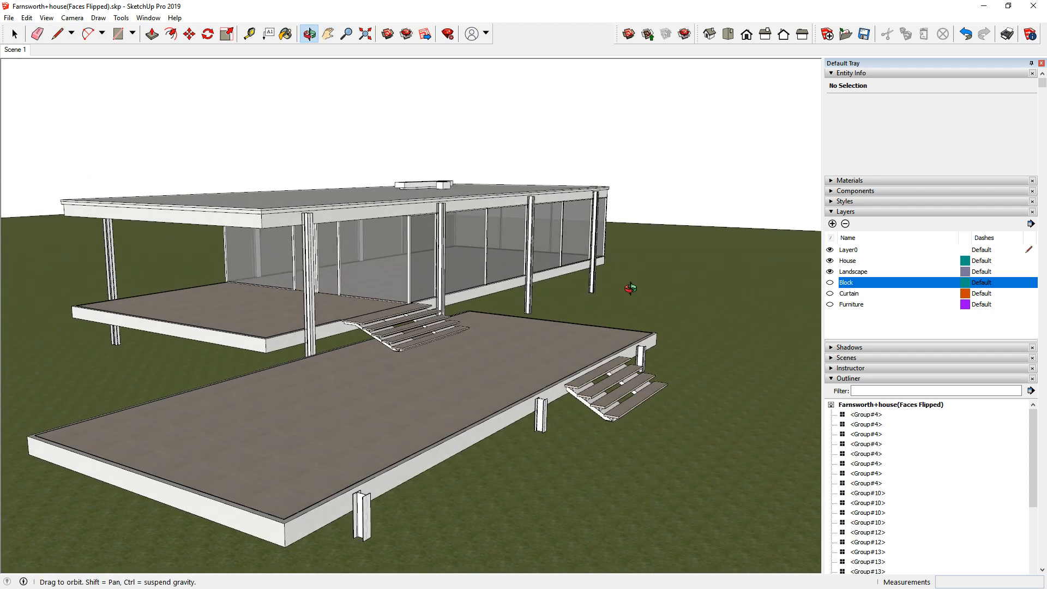
click(328, 34)
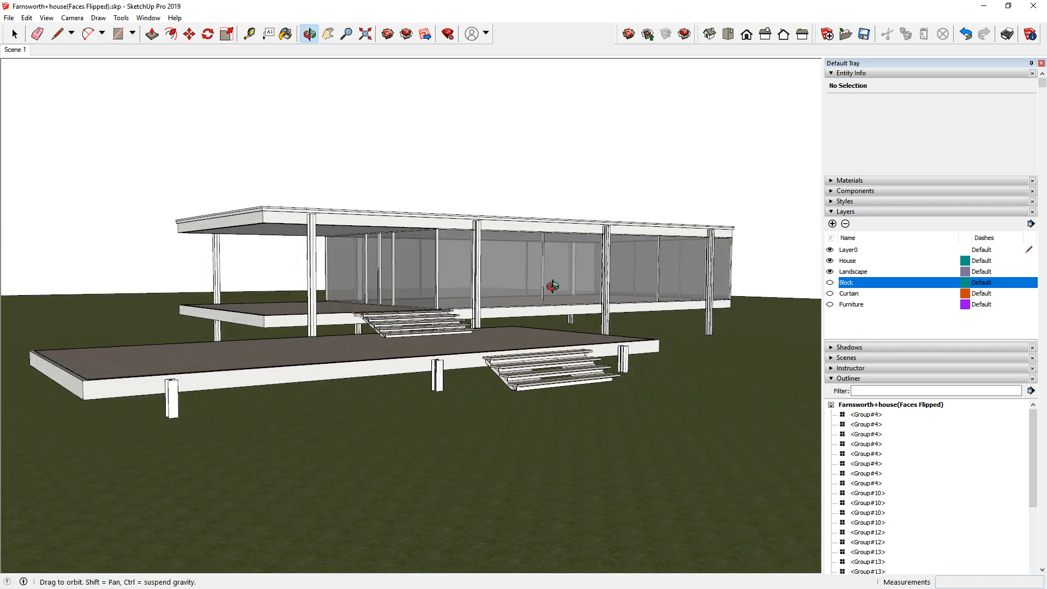
drag(414, 267, 414, 201)
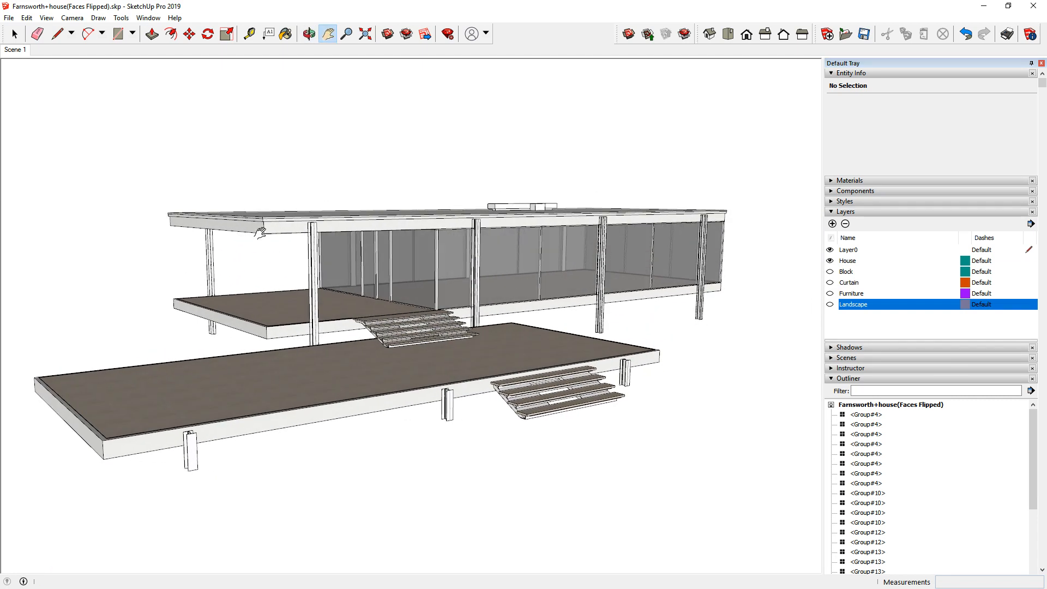
click(8, 18)
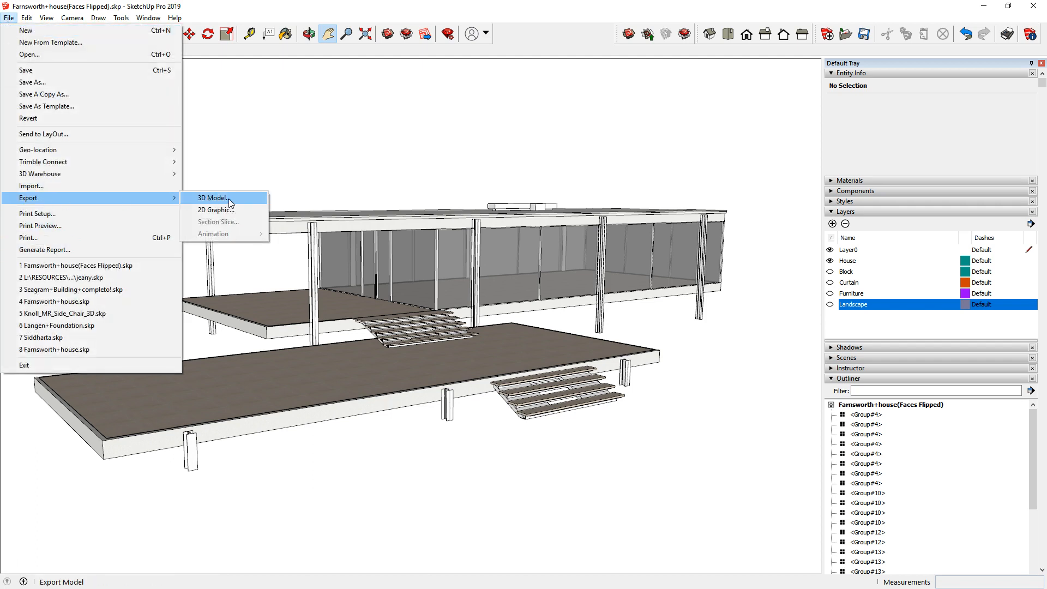
Export the house-only model as Farnsworth_house.udatasmith.
click(212, 198)
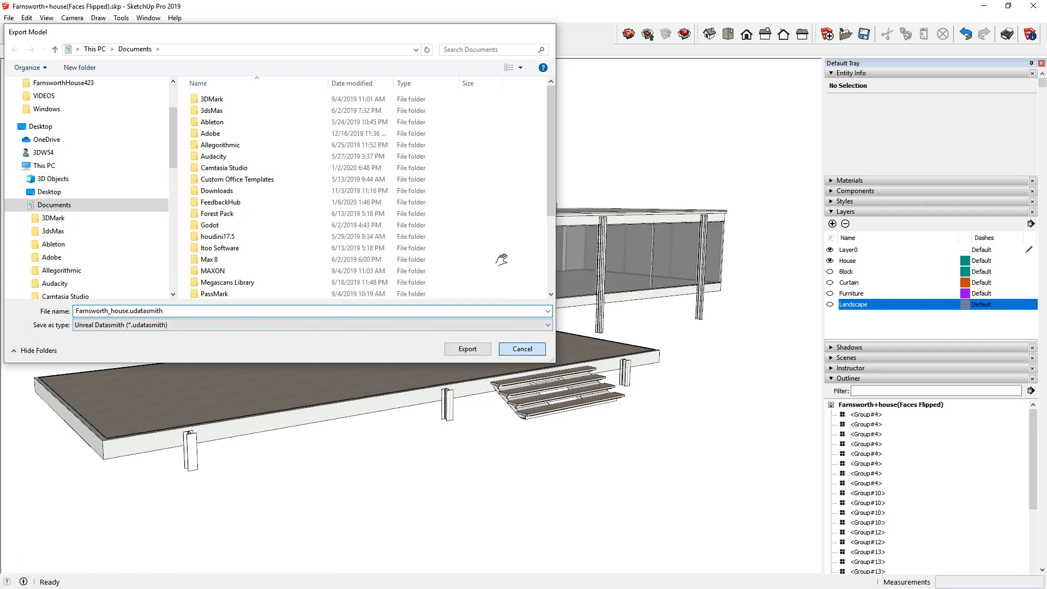
click(522, 349)
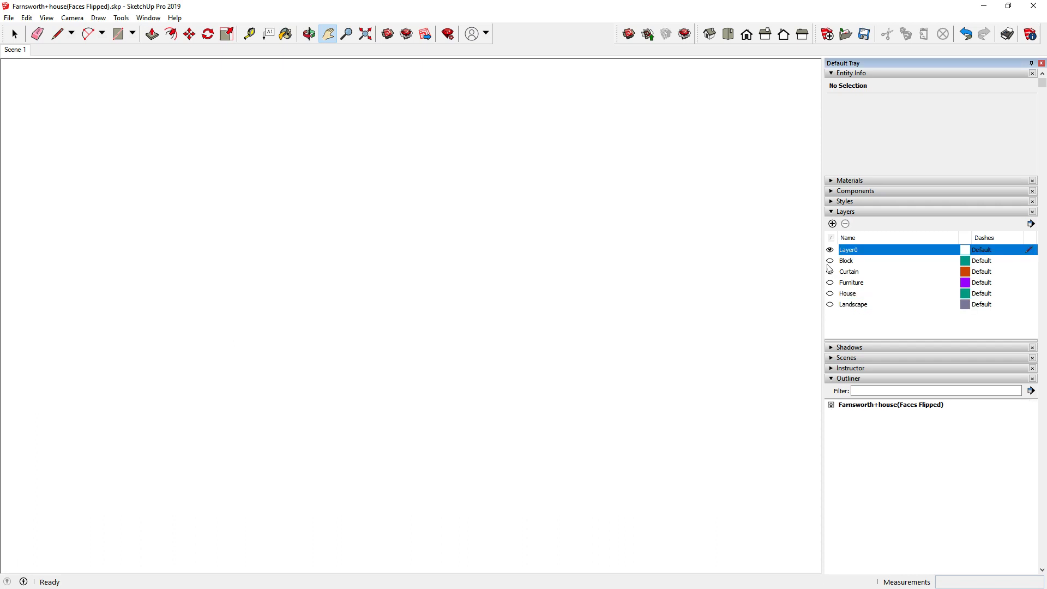
Turn the Curtain, Block, Furniture, House and Landscape layers back on.
click(829, 260)
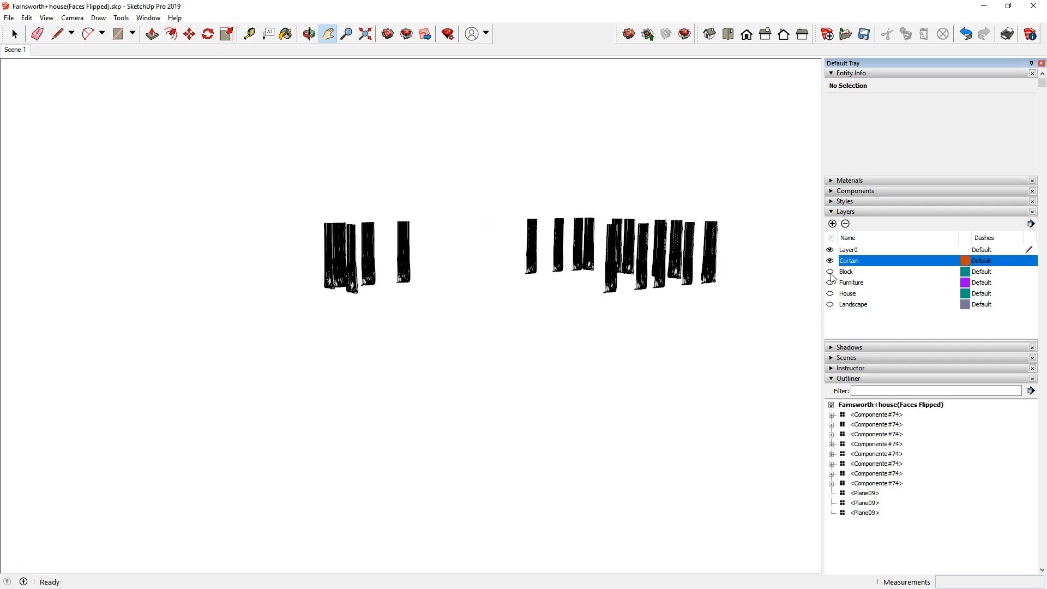
click(830, 271)
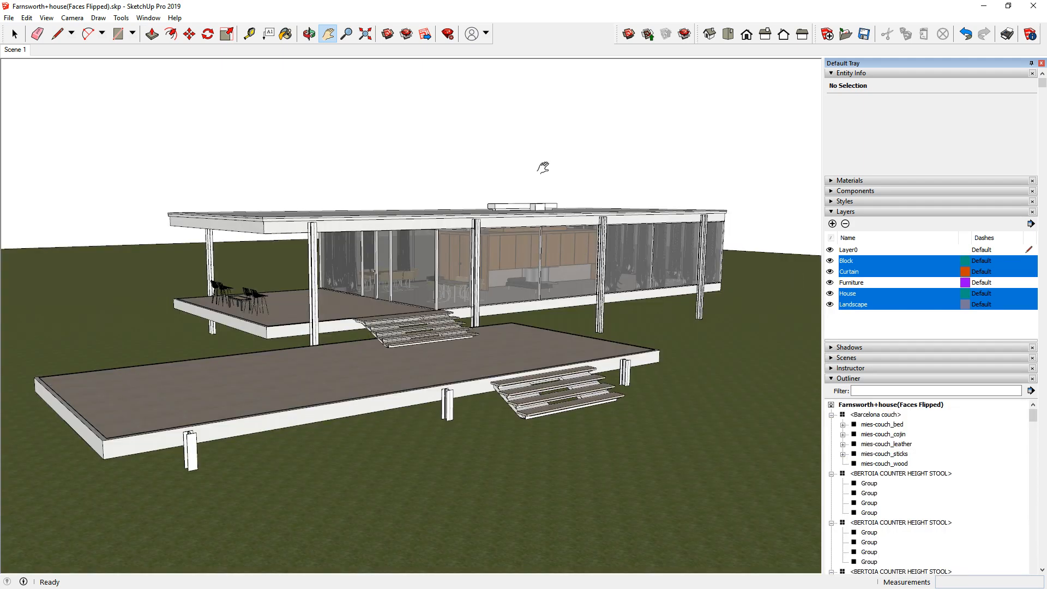
mouse_move(744, 181)
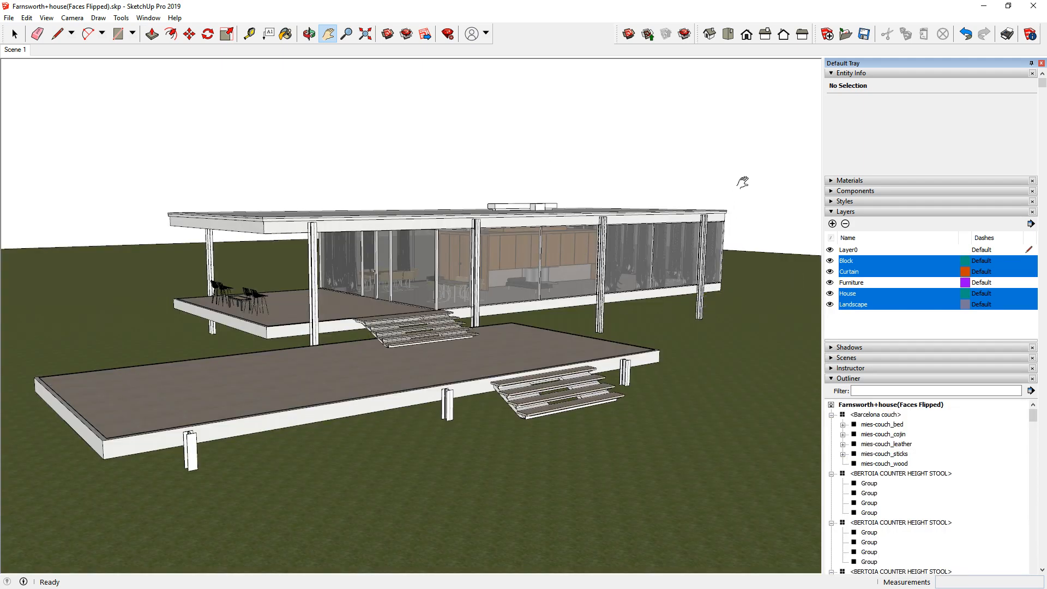
mouse_move(751, 191)
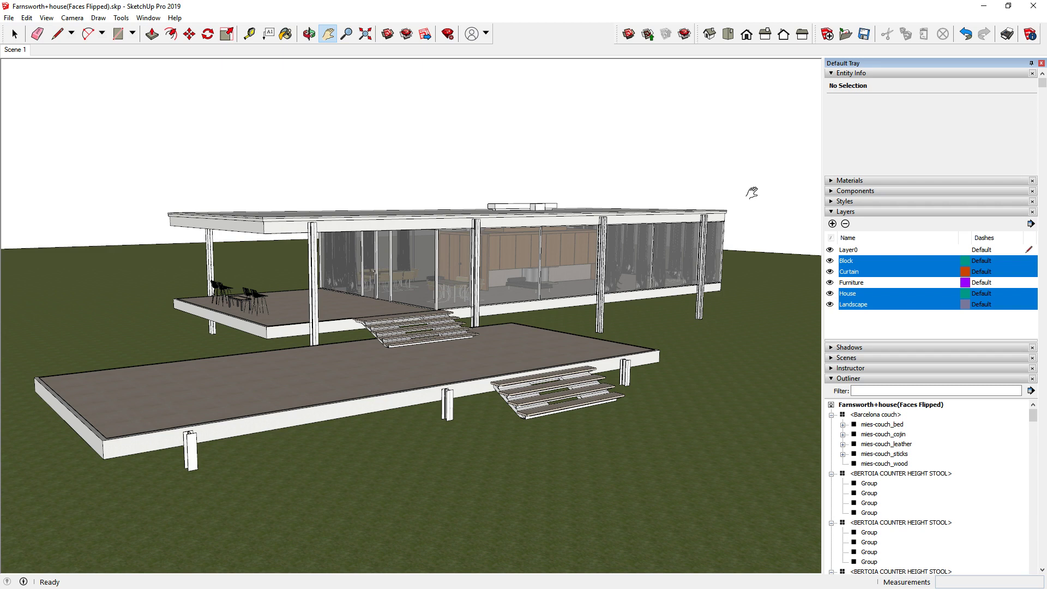
mouse_move(706, 413)
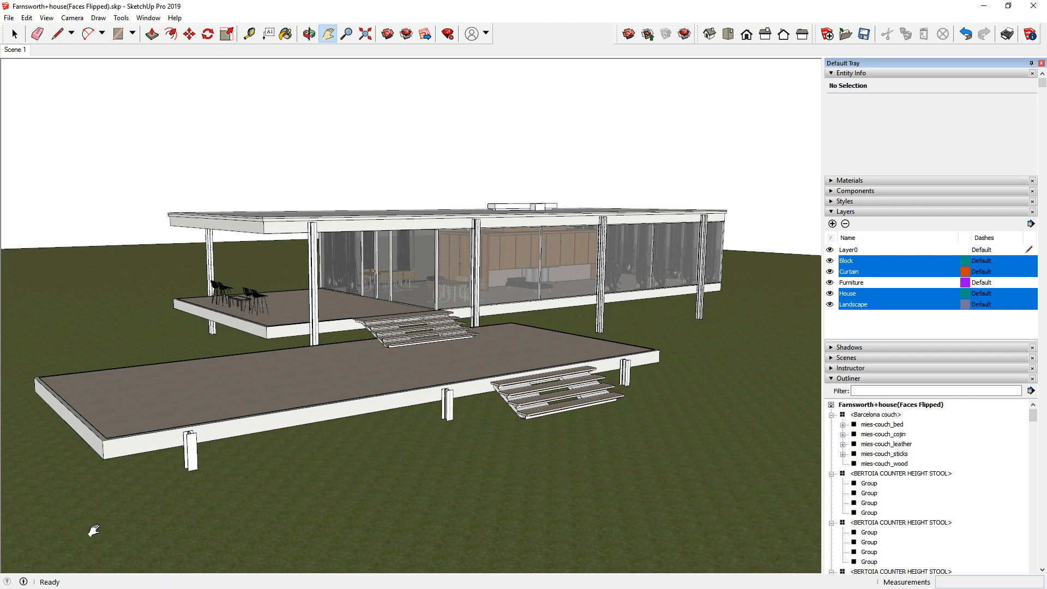
mouse_move(113, 522)
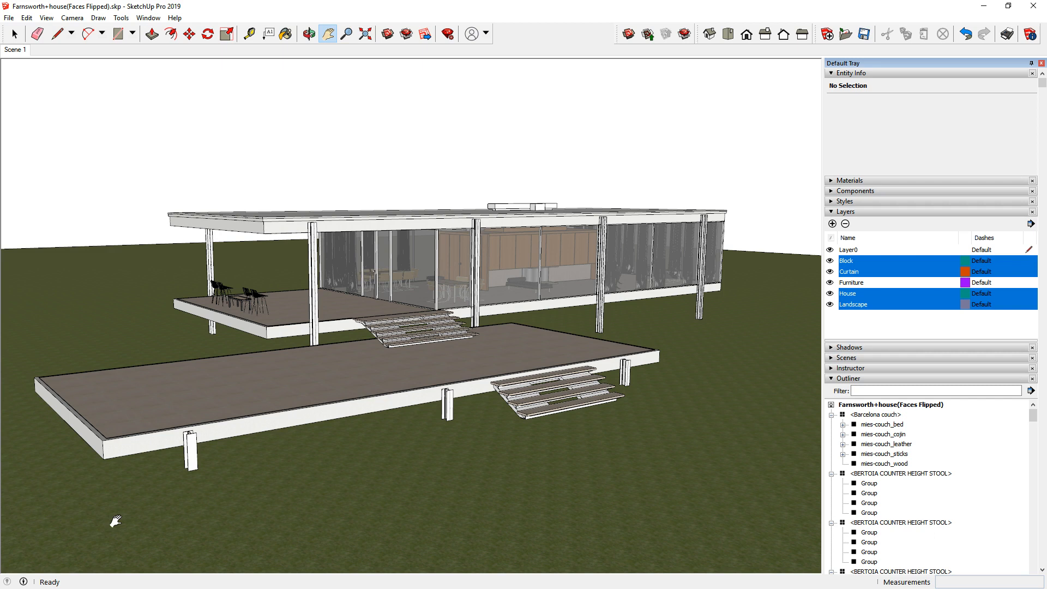